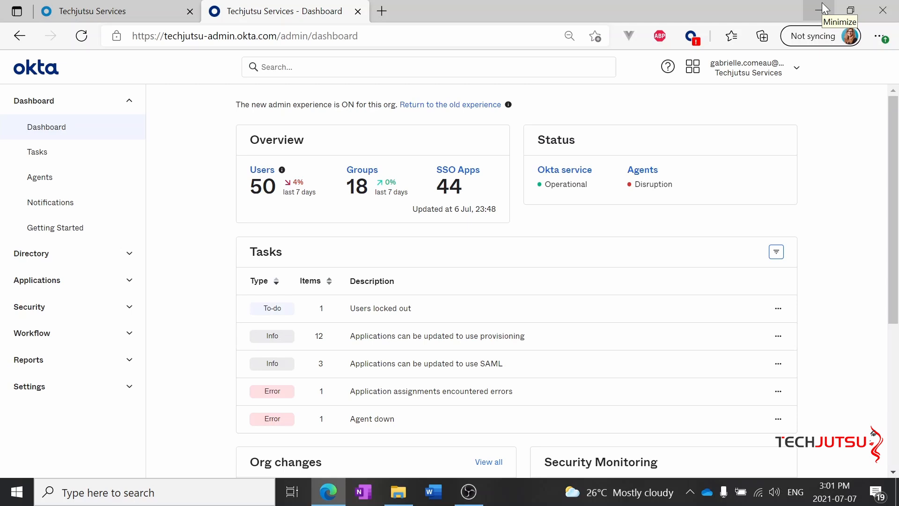
mouse_move(824, 7)
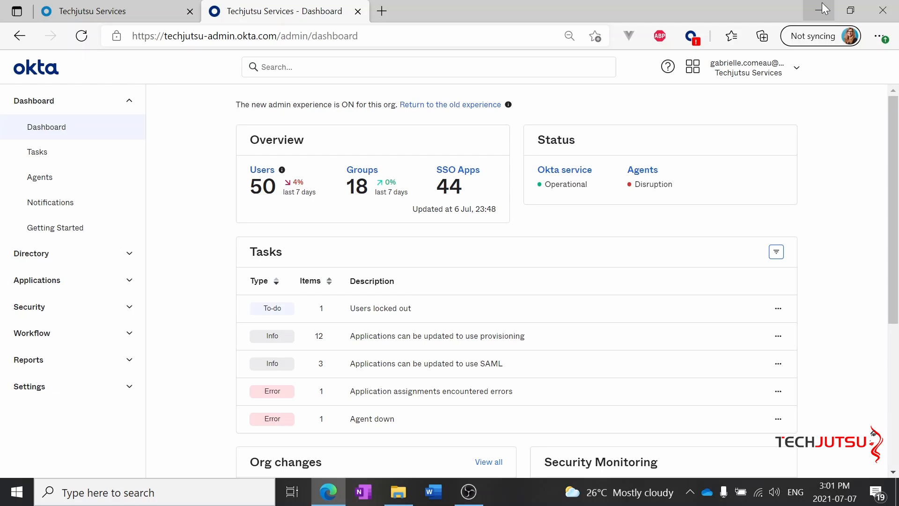
mouse_move(145, 319)
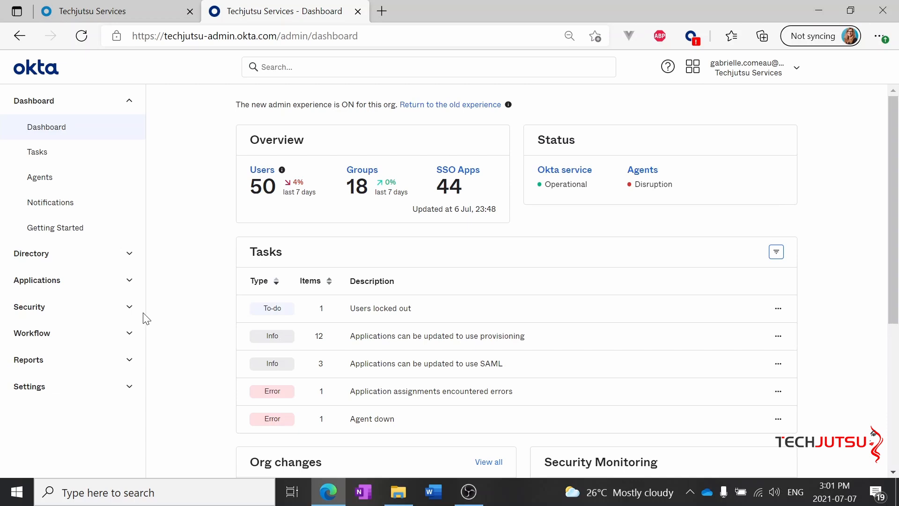
left_click(29, 306)
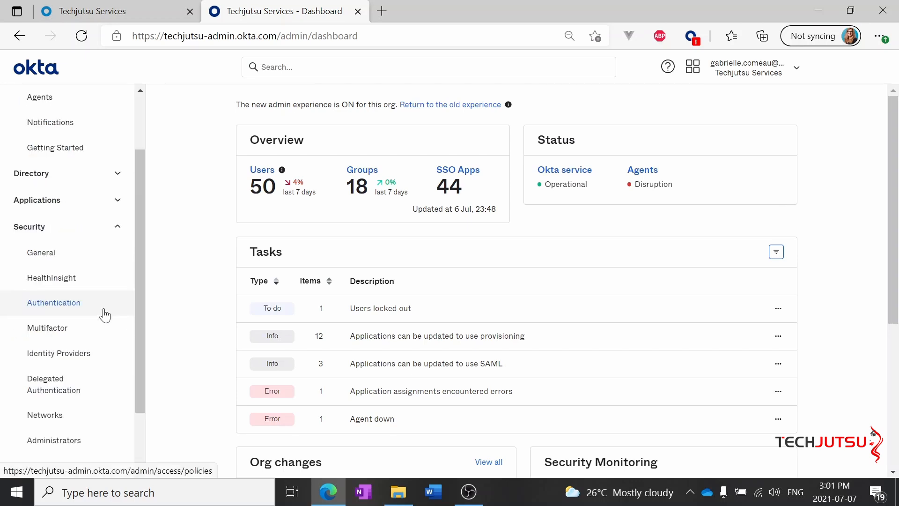
left_click(54, 439)
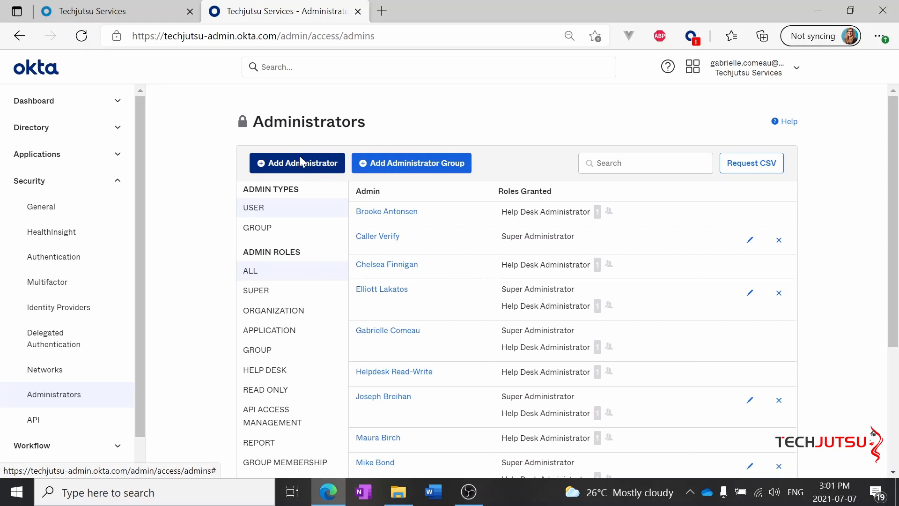
left_click(297, 163)
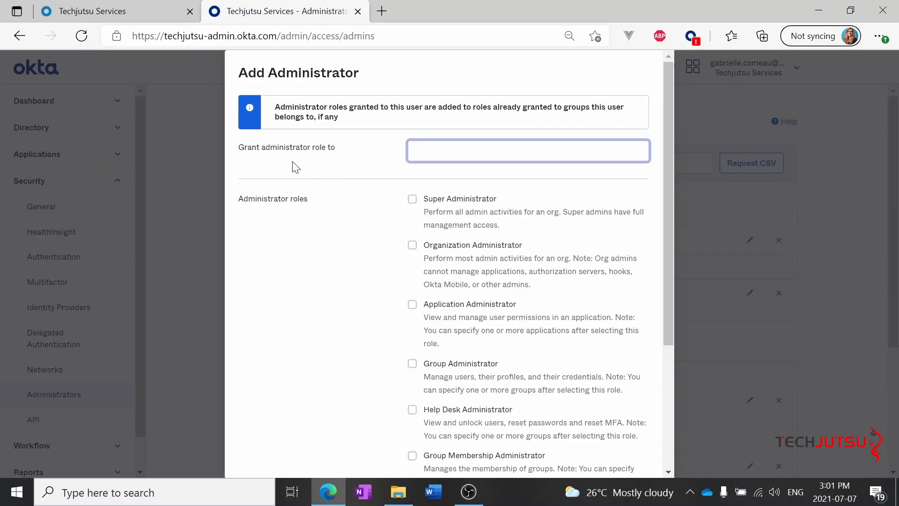
type("Ann")
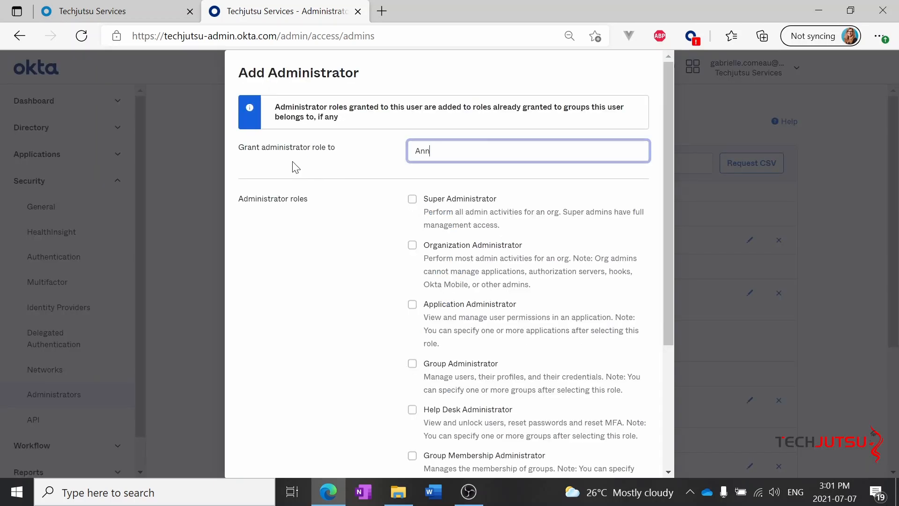
left_click(492, 154)
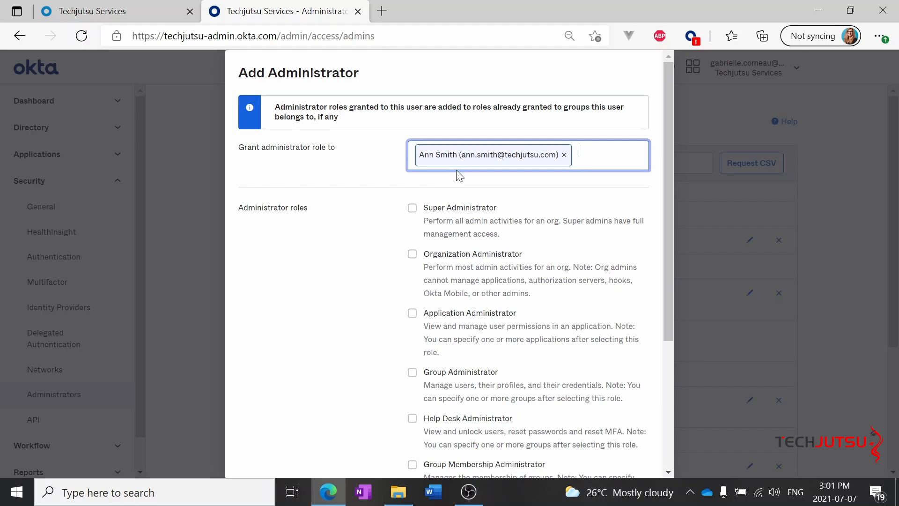
scroll("down", 3)
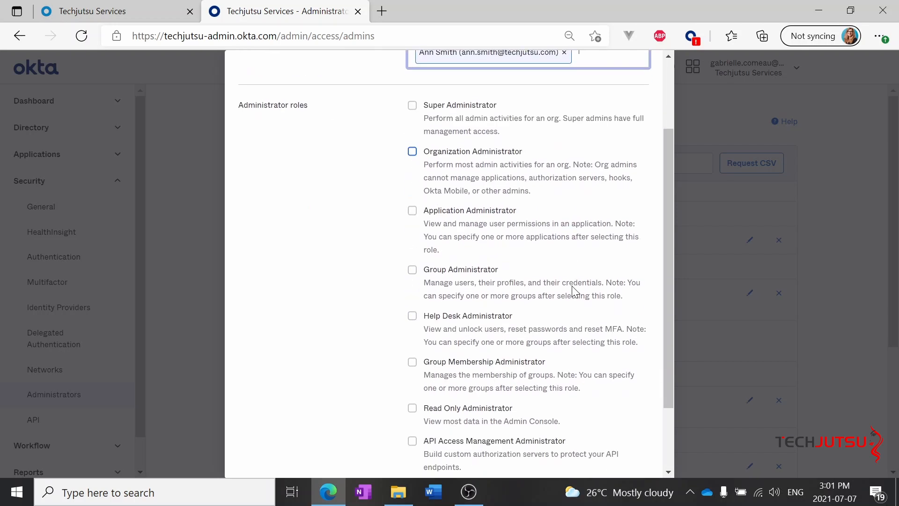
scroll("down", 3)
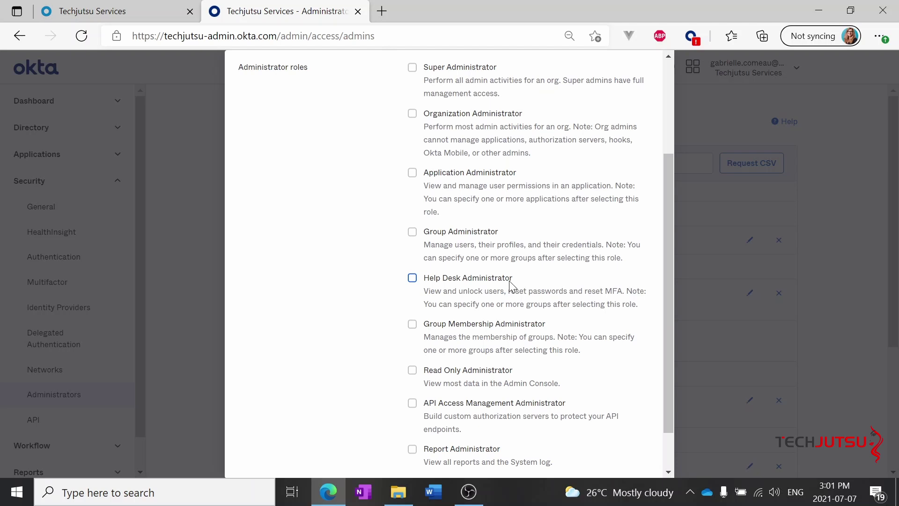
left_click(411, 278)
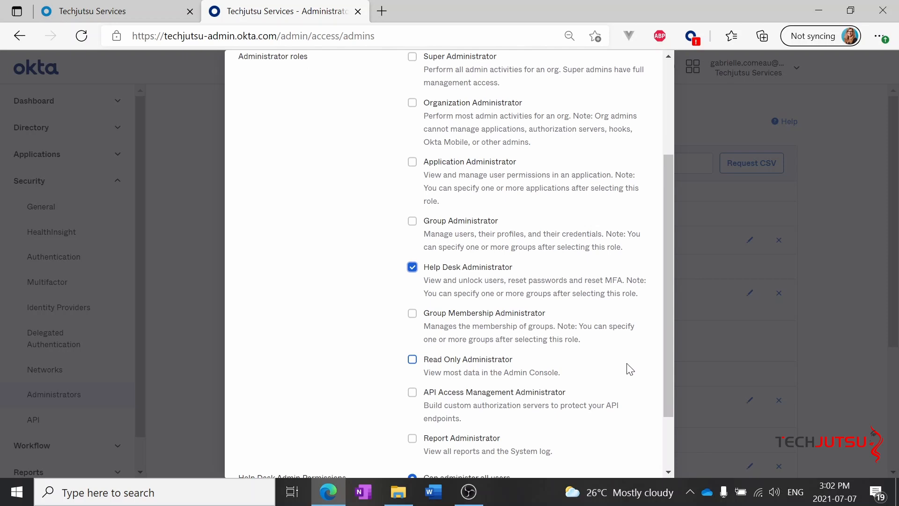
scroll("down", 3)
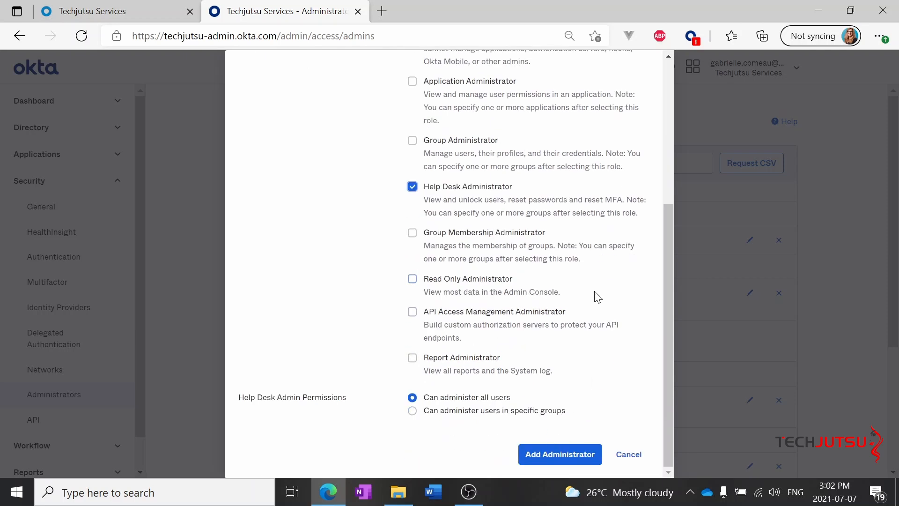
mouse_move(620, 317)
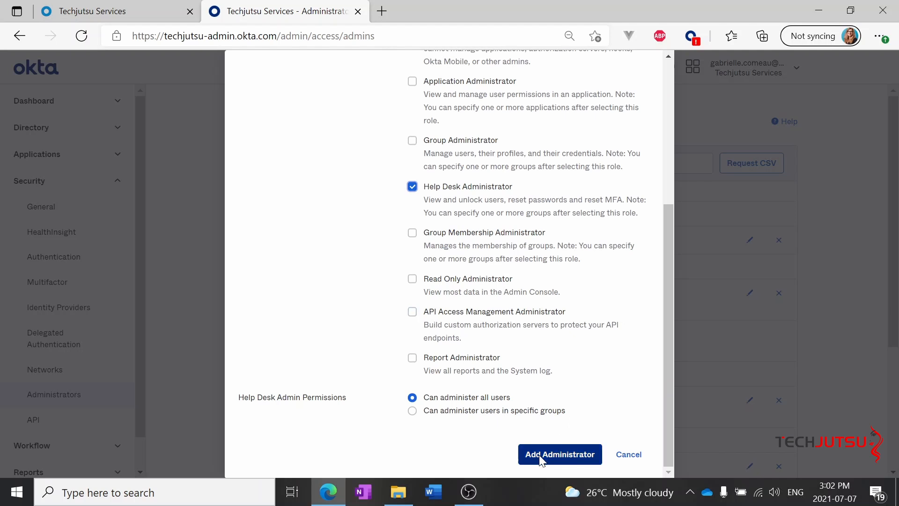
left_click(559, 454)
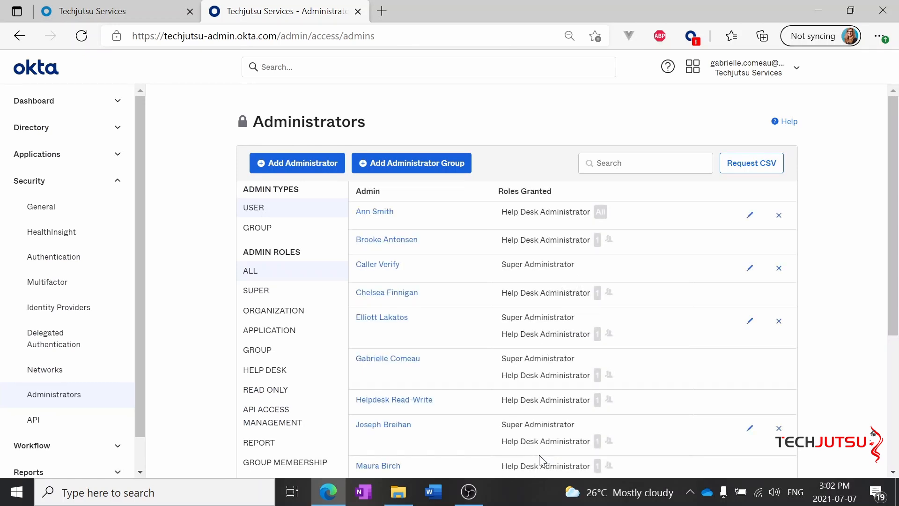
mouse_move(594, 495)
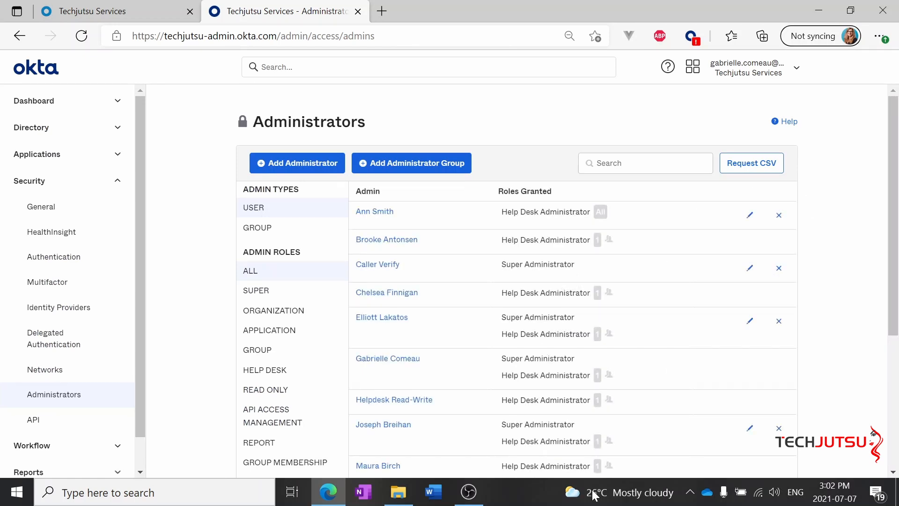